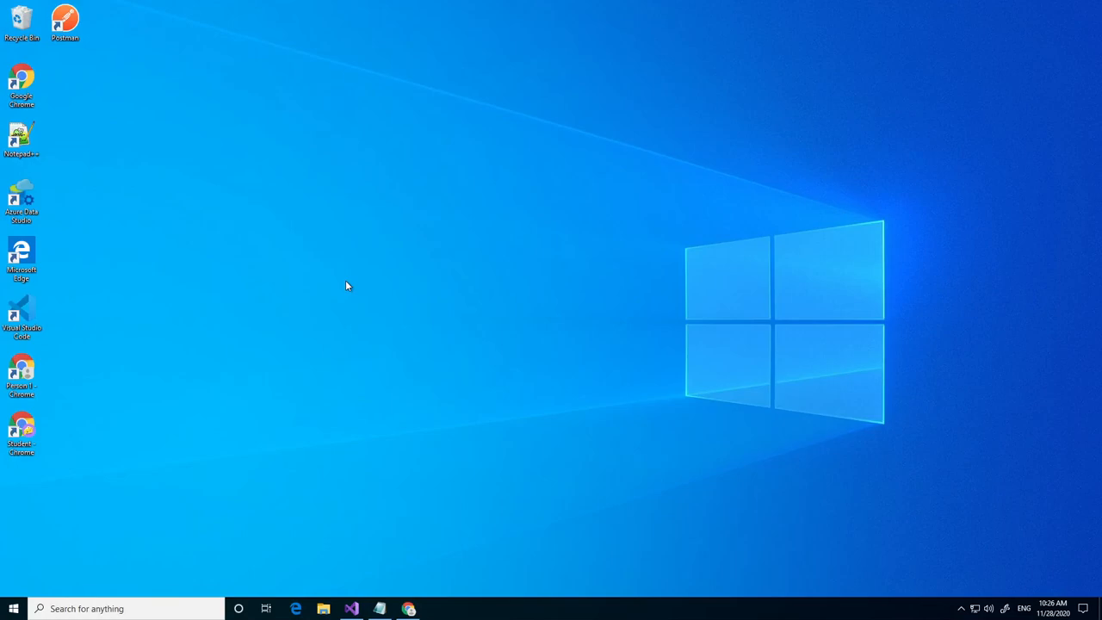
{"action": "mouse_move", "coordinate": [357, 612]}
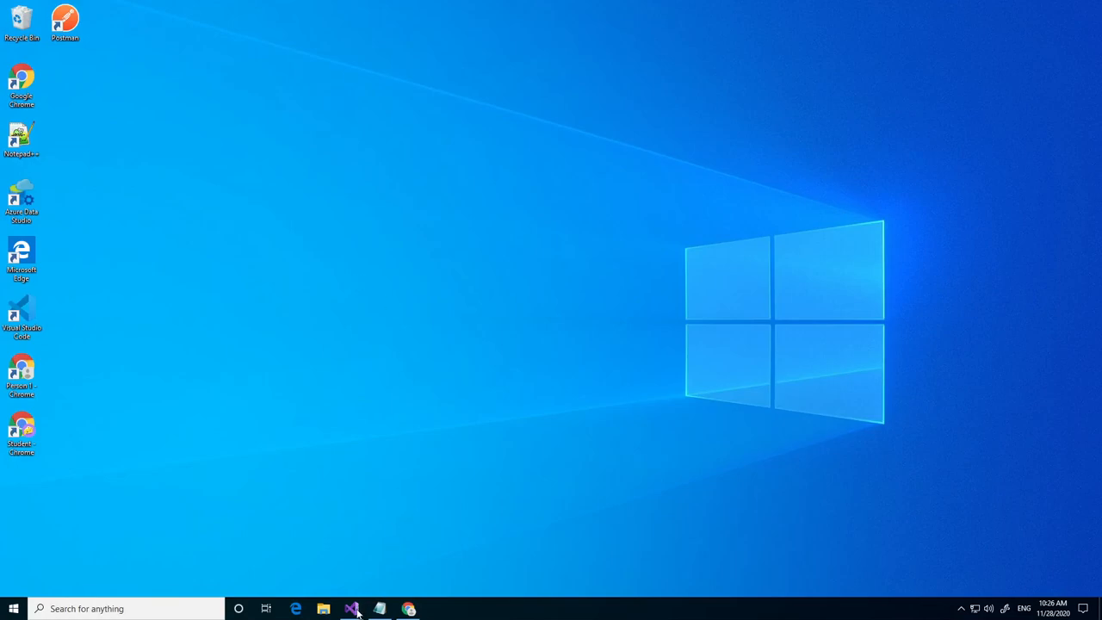
Step: Bring the Visual Studio 2019 window with the GreatCinema solution to the front
{"action": "left_click", "coordinate": [351, 608]}
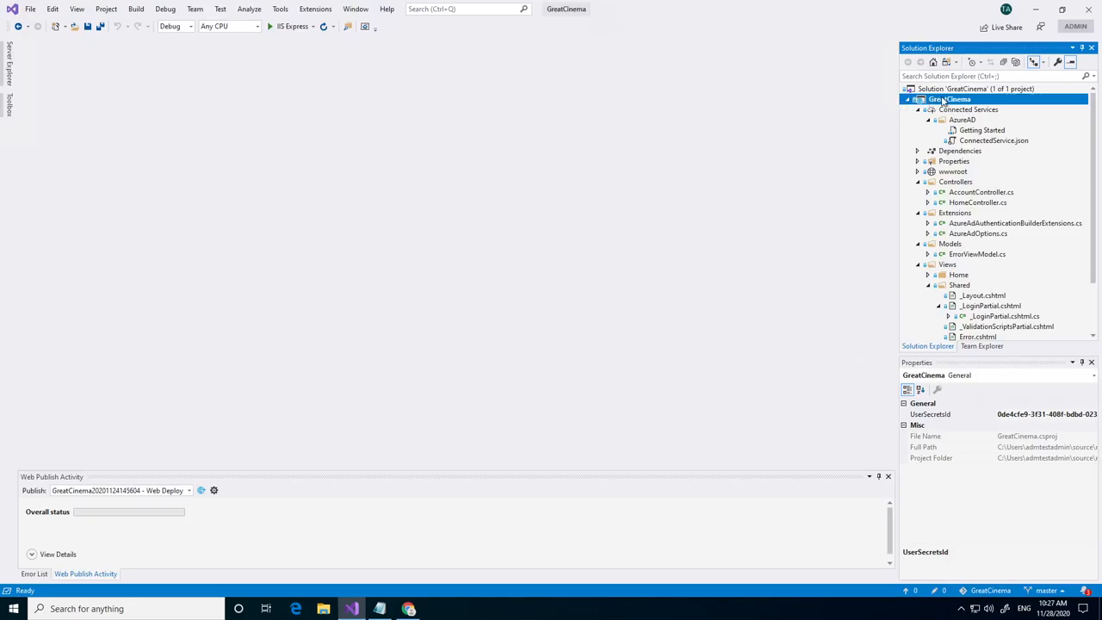
Step: Open GreatCinema's Connected Services, listing Application Insights, Secrets.json and Azure AD authentication
{"action": "right_click", "coordinate": [950, 98]}
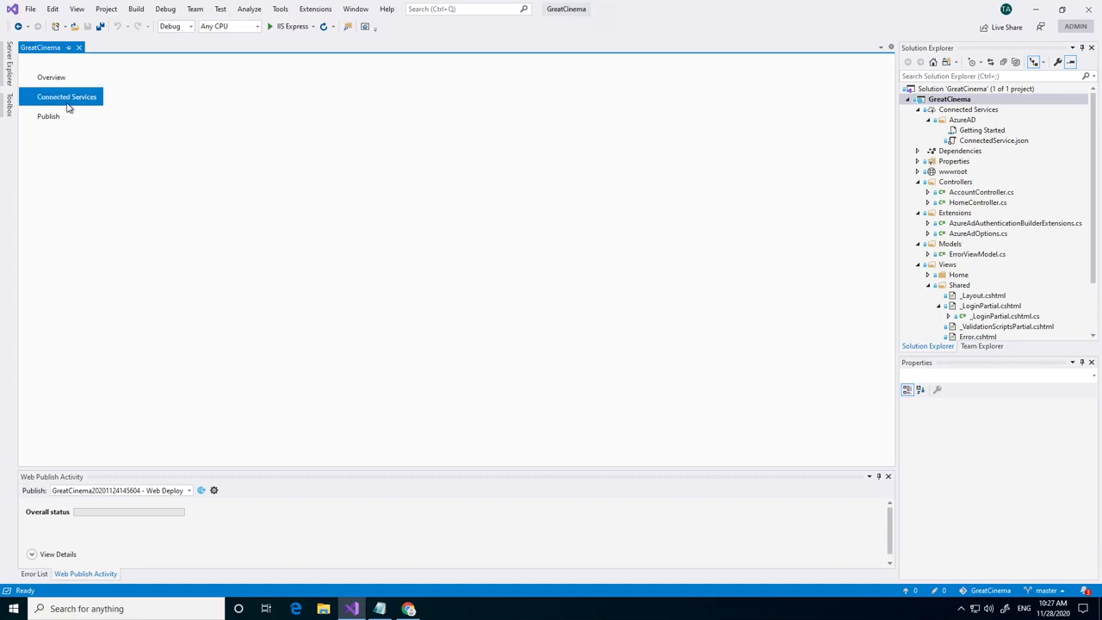
{"action": "left_click", "coordinate": [67, 97]}
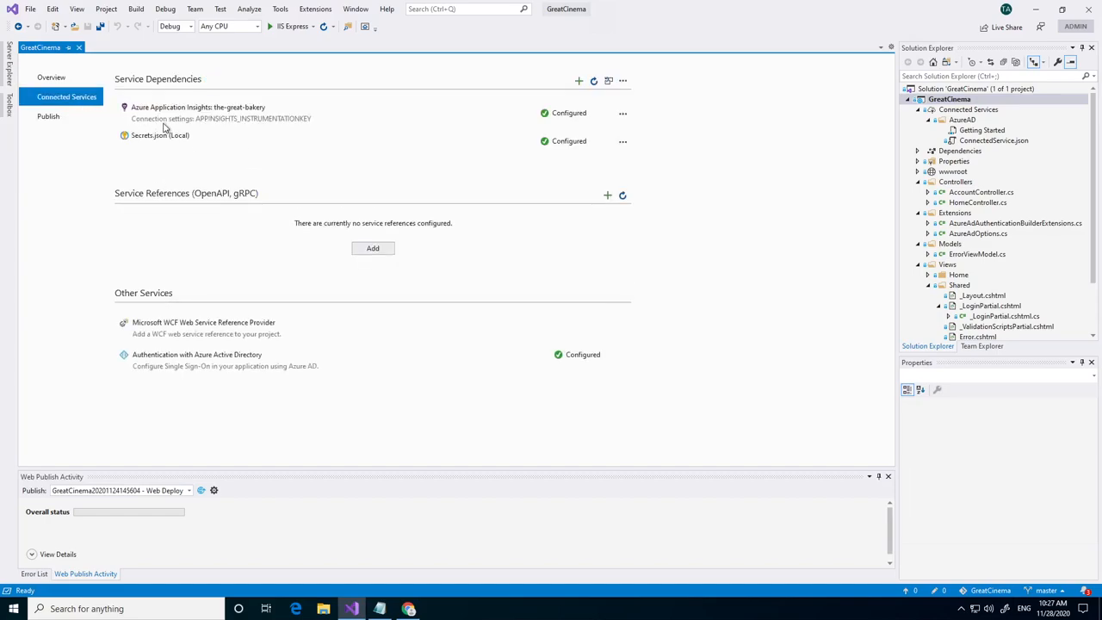
{"action": "mouse_move", "coordinate": [161, 157]}
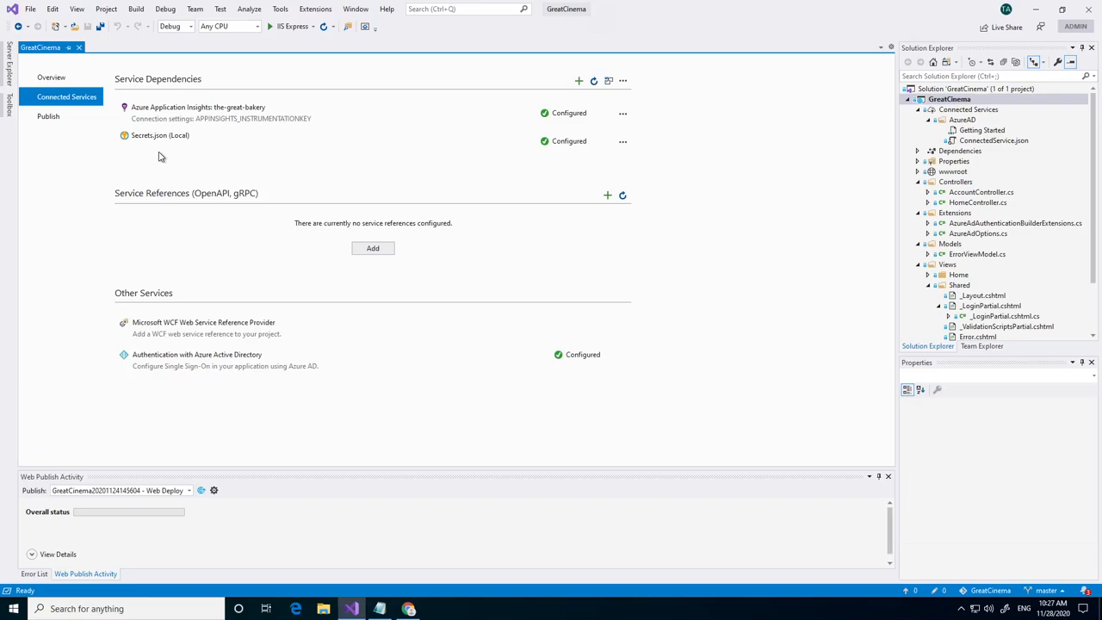
{"action": "mouse_move", "coordinate": [582, 90]}
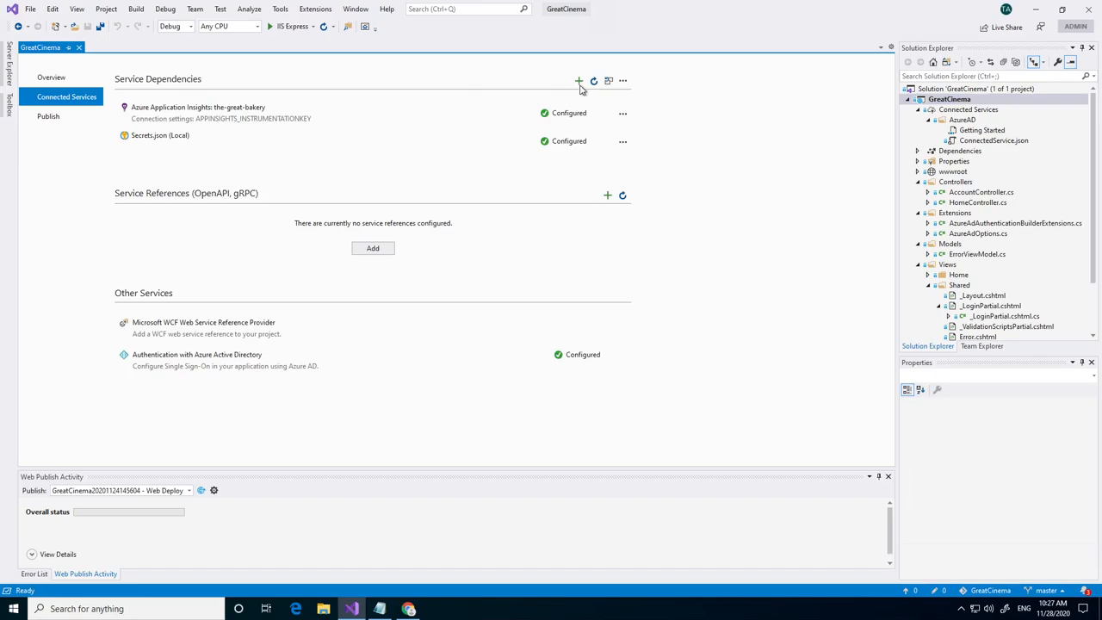
Step: Add a new service dependency, choosing Azure Key Vault to reach the existing vaults list
{"action": "left_click", "coordinate": [578, 80]}
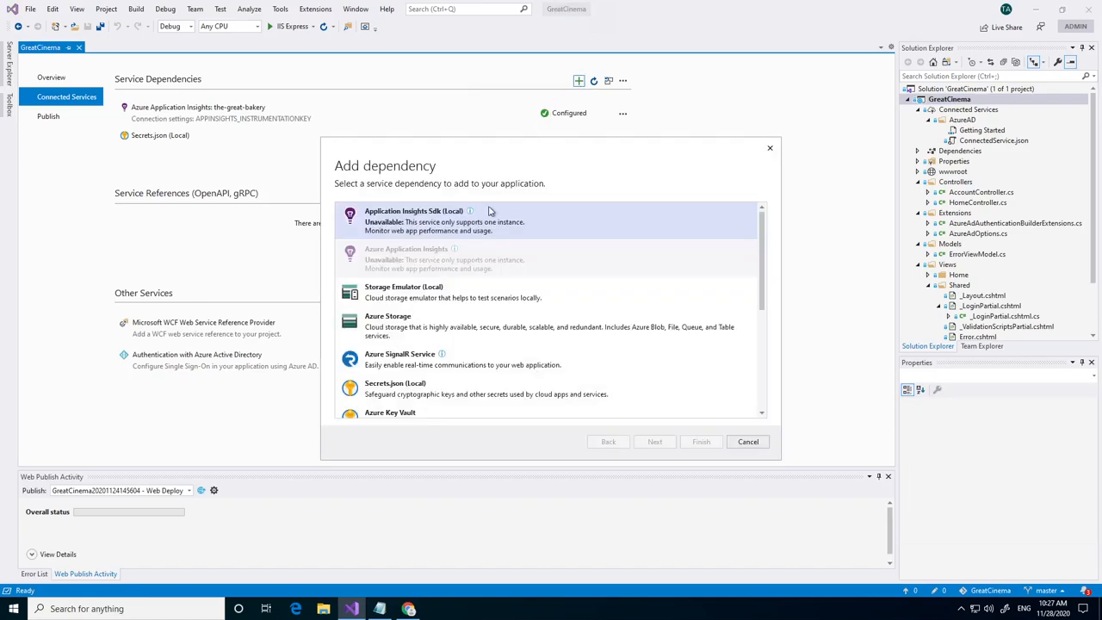
{"action": "scroll", "scroll_direction": "down", "scroll_amount": 3}
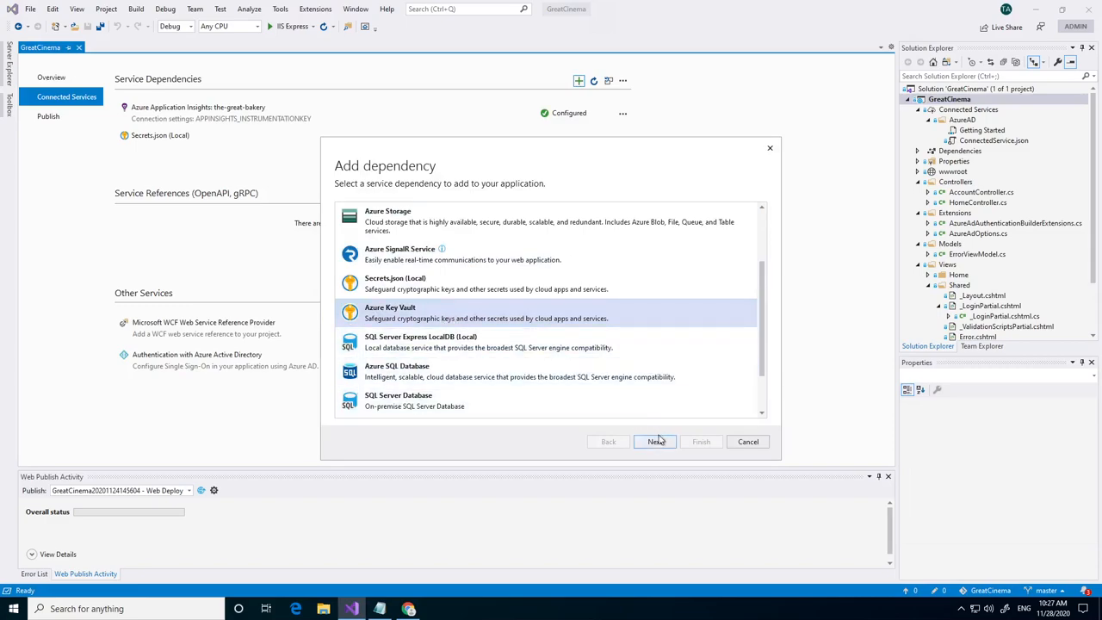
{"action": "left_click", "coordinate": [655, 441]}
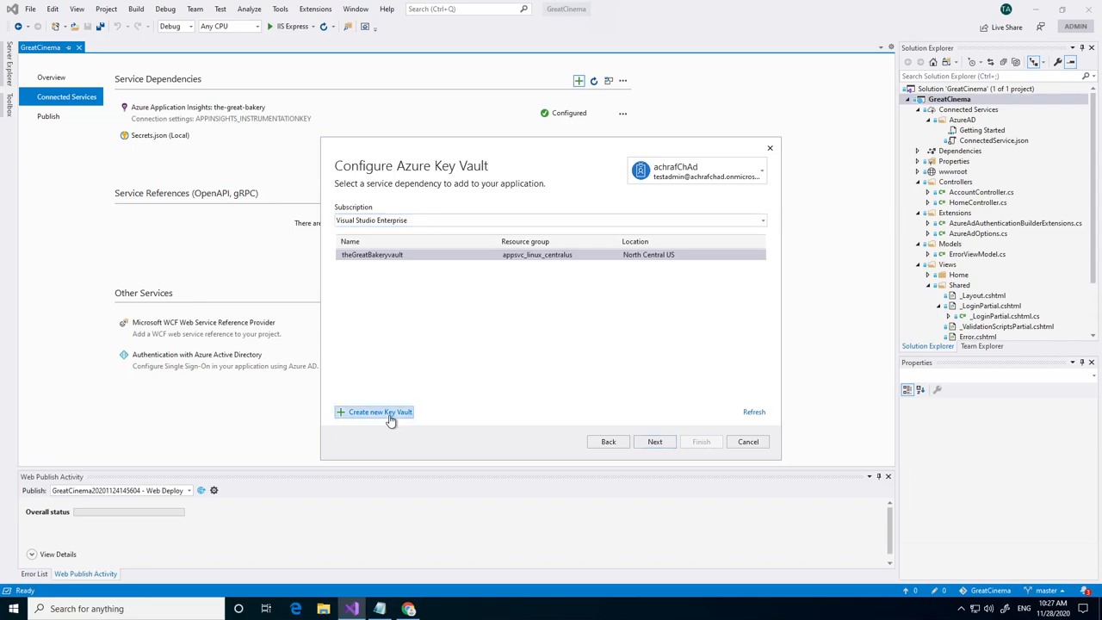
Step: Start a new Key Vault named GreatCinemavault32, keeping North Central US and Standard SKU
{"action": "left_click", "coordinate": [374, 411]}
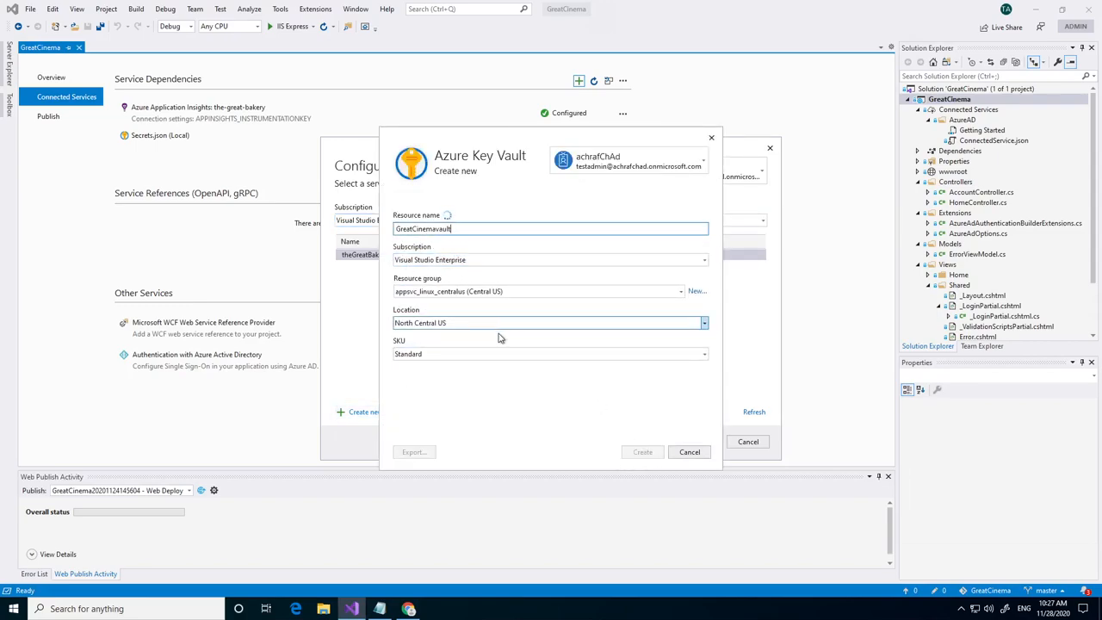
{"action": "mouse_move", "coordinate": [517, 279]}
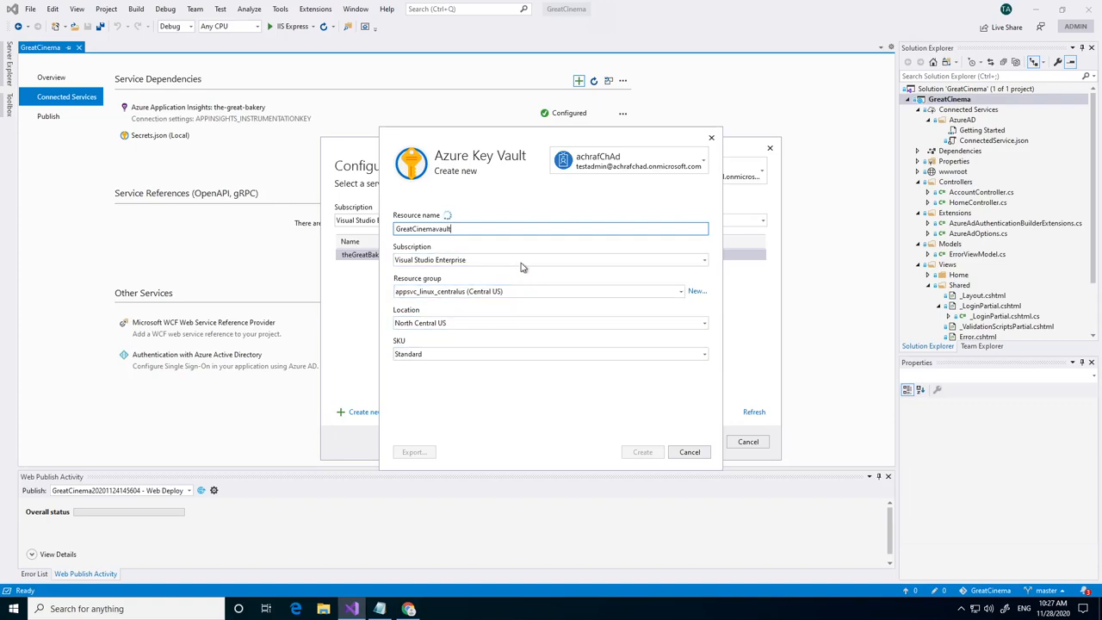
{"action": "left_click", "coordinate": [551, 259]}
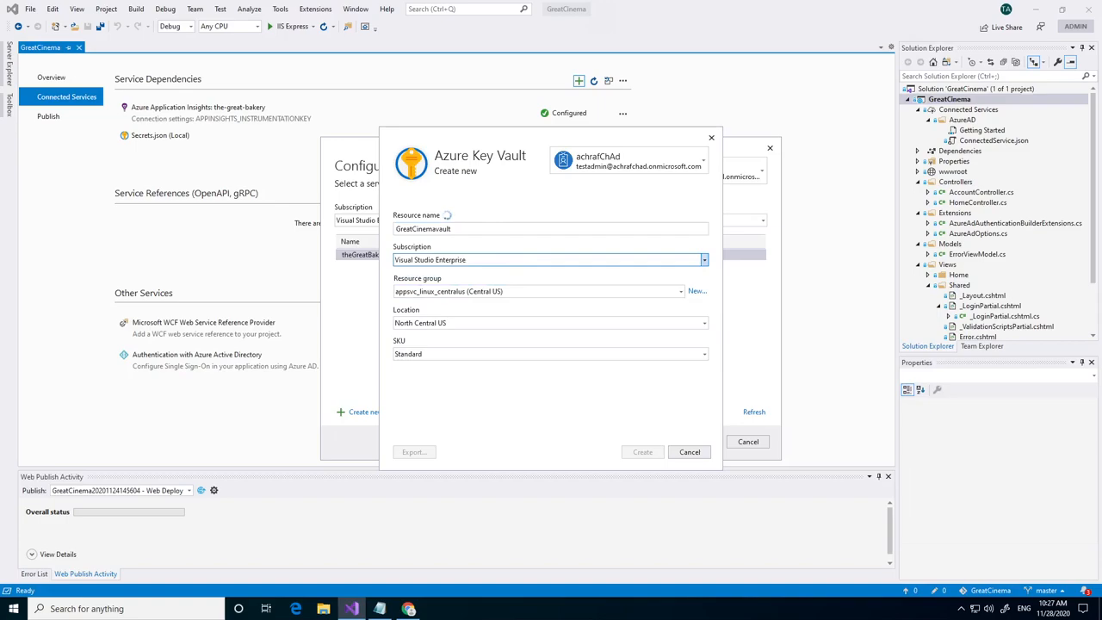
{"action": "type", "text": "32"}
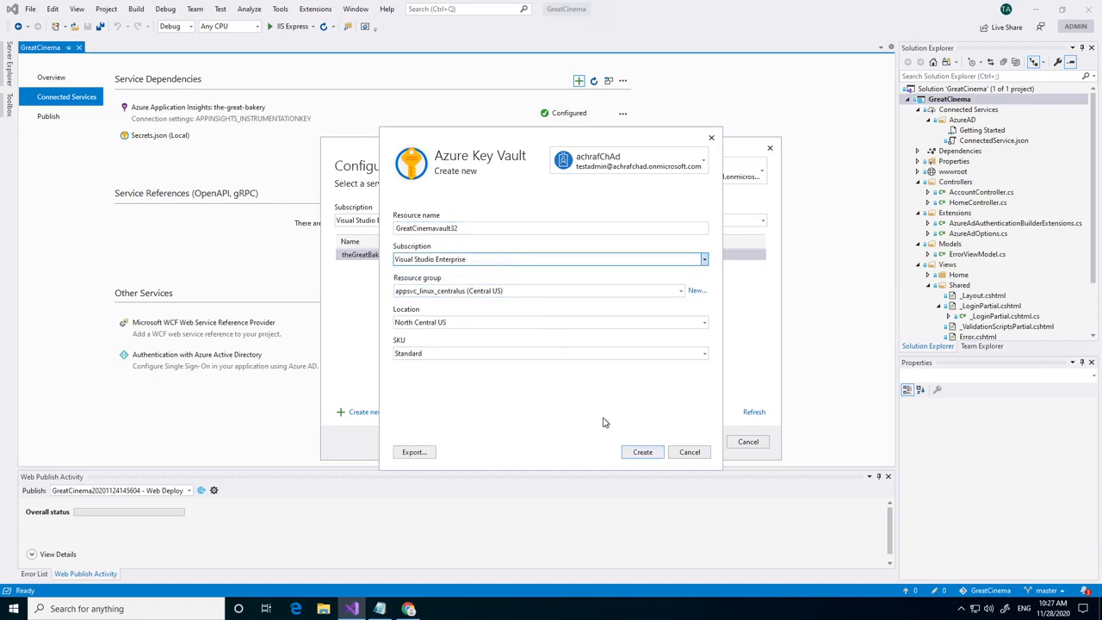
{"action": "left_click", "coordinate": [642, 452]}
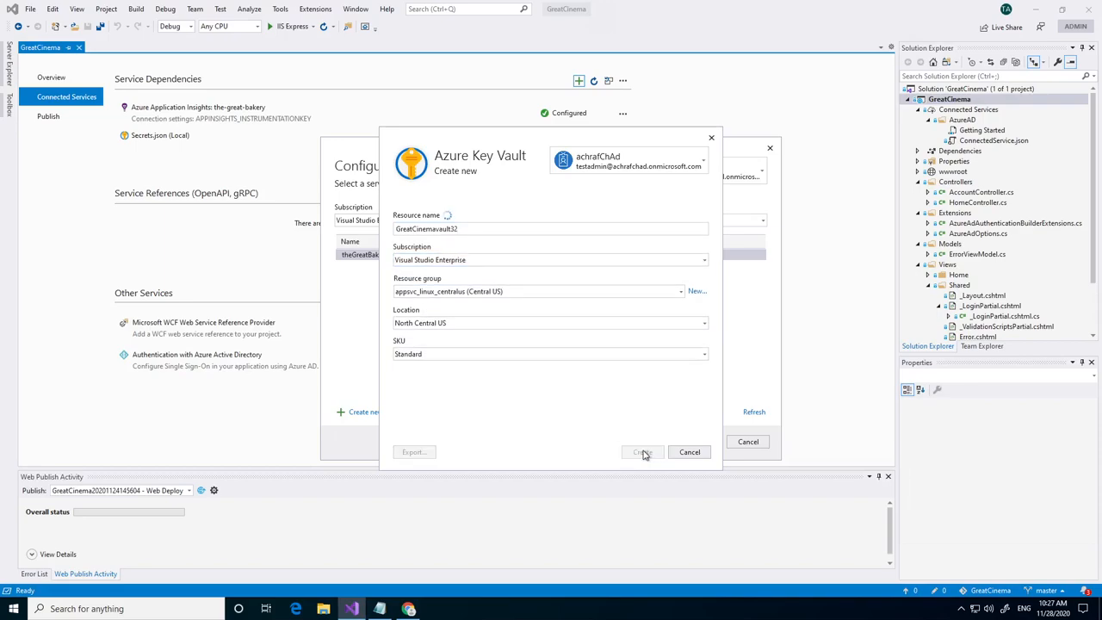
Step: Submit creation of the GreatCinemavault32 Key Vault in Azure
{"action": "left_click", "coordinate": [642, 451]}
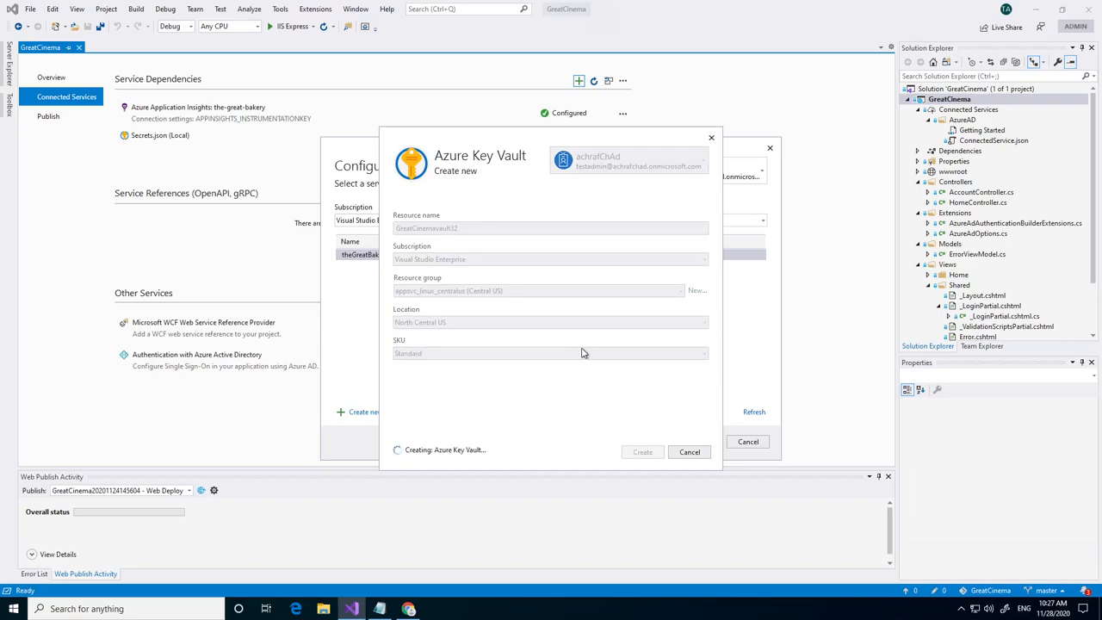
{"action": "mouse_move", "coordinate": [561, 355]}
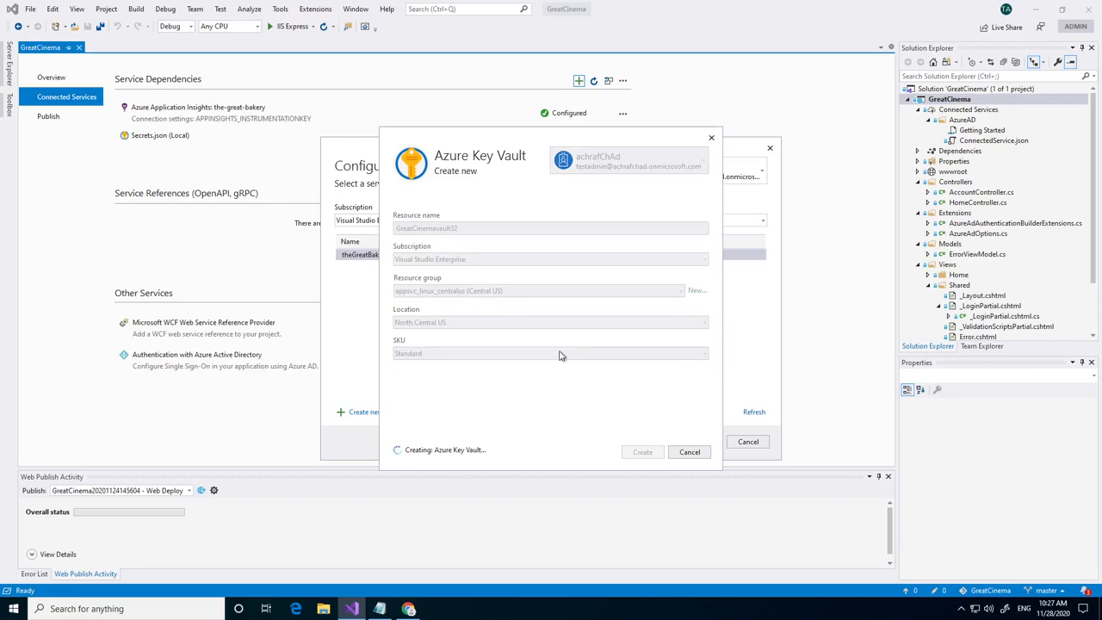
{"action": "mouse_move", "coordinate": [362, 362]}
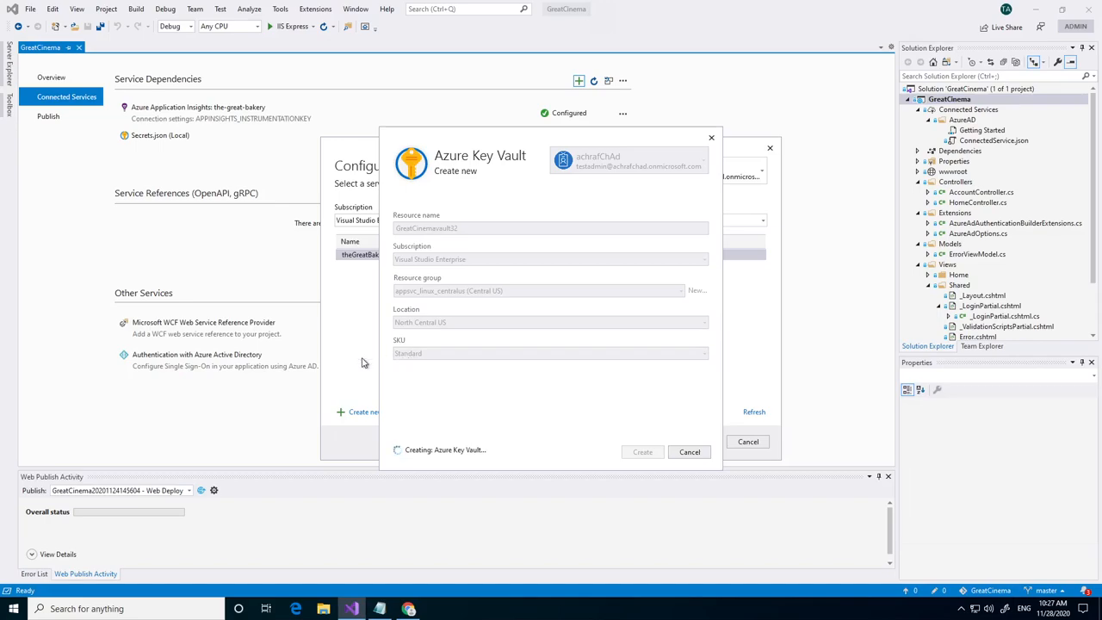
{"action": "mouse_move", "coordinate": [478, 380]}
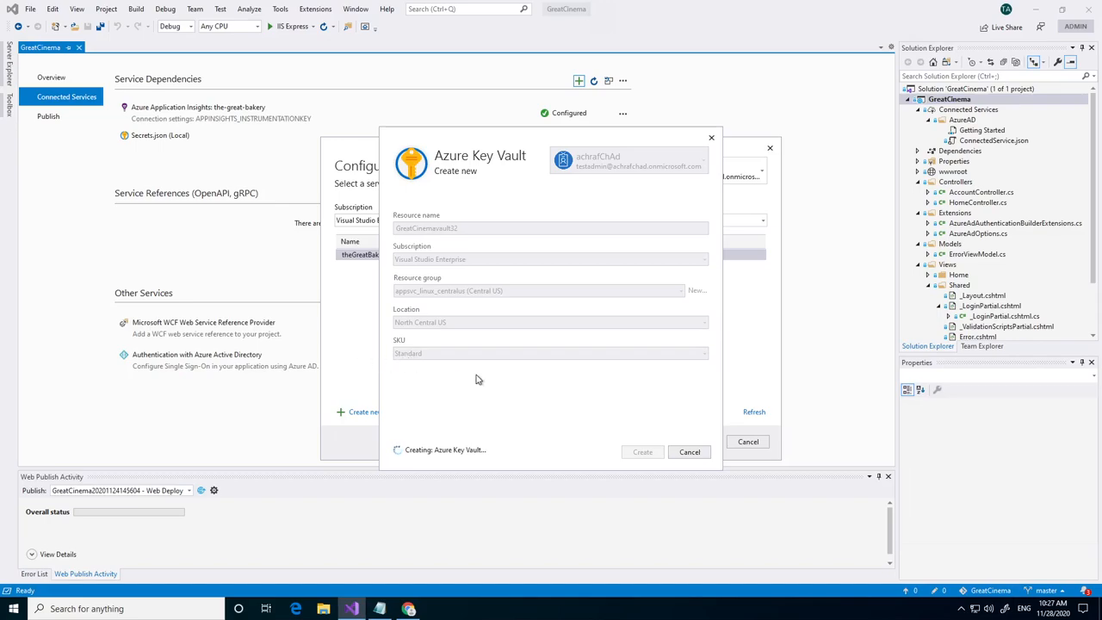
{"action": "mouse_move", "coordinate": [528, 335]}
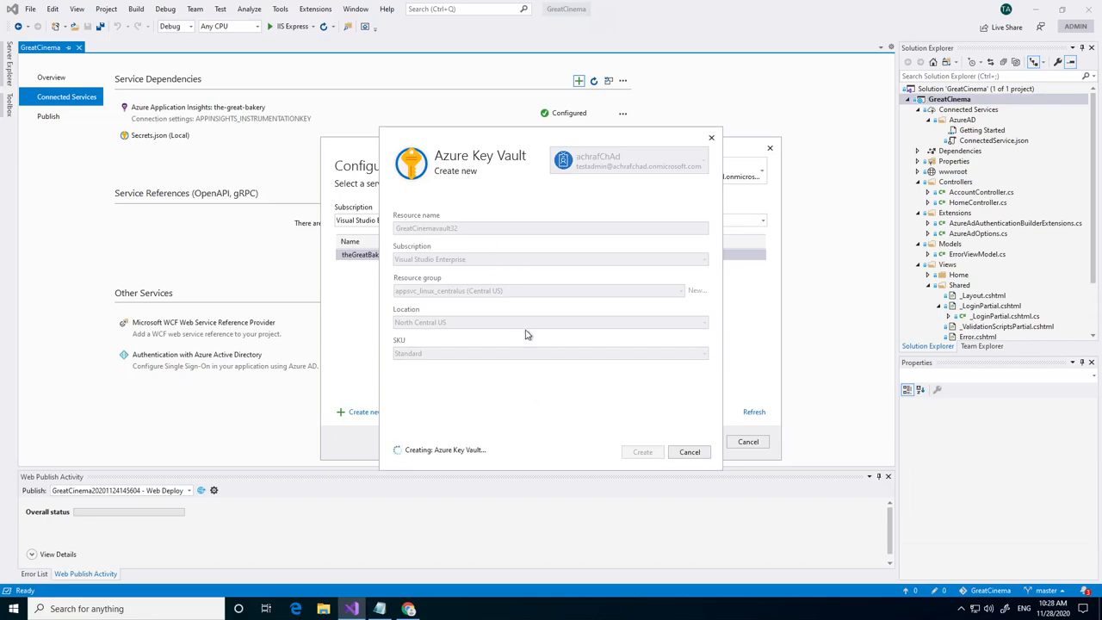
{"action": "mouse_move", "coordinate": [533, 286]}
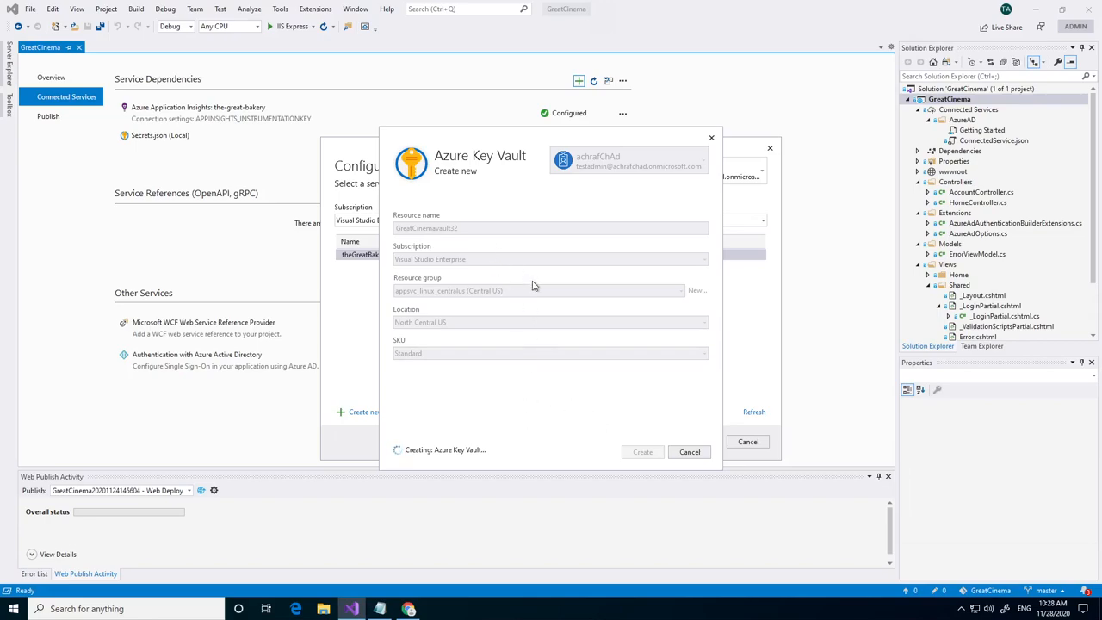
{"action": "mouse_move", "coordinate": [562, 284]}
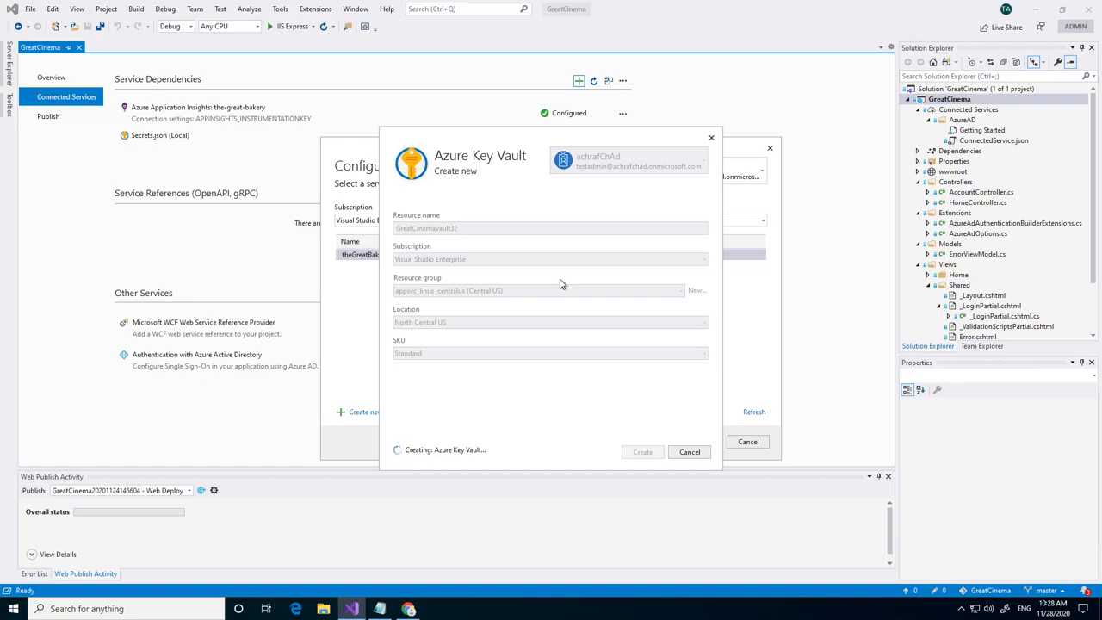
{"action": "mouse_move", "coordinate": [546, 293]}
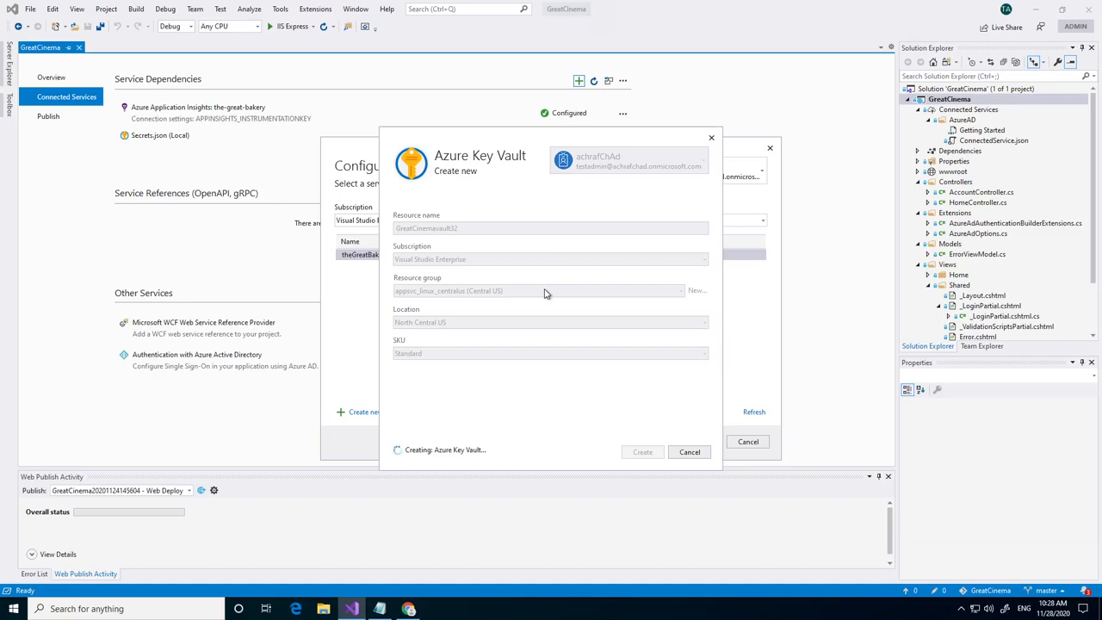
Step: Select GreatCinemavault32, keep VaultUri as the environment variable, and reach the summary of changes
{"action": "left_click", "coordinate": [642, 452]}
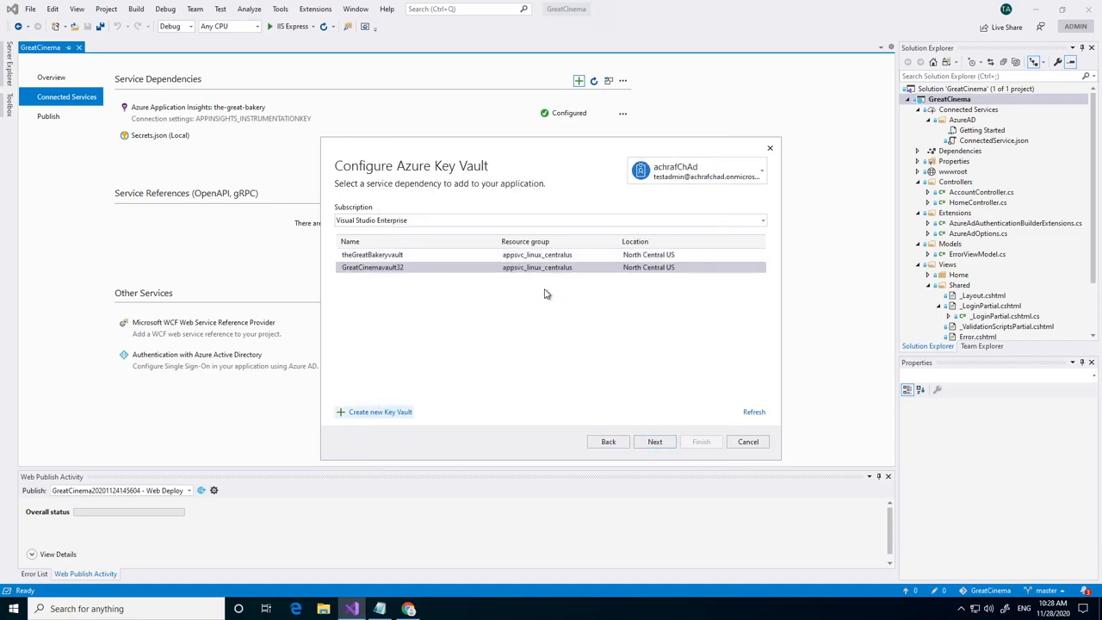
{"action": "mouse_move", "coordinate": [431, 281]}
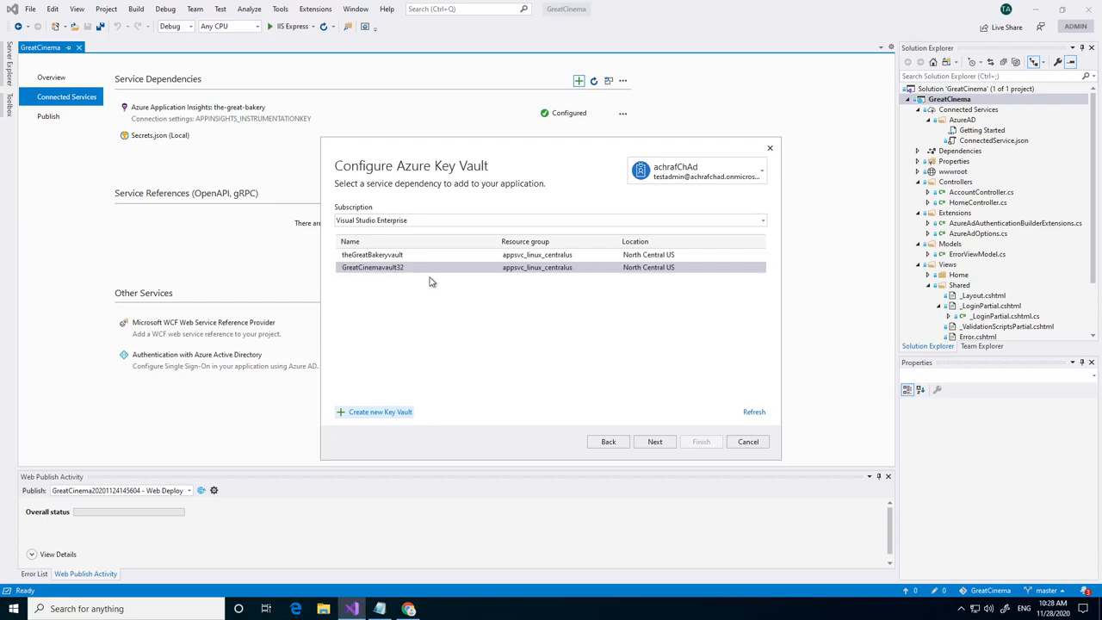
{"action": "left_click", "coordinate": [654, 441]}
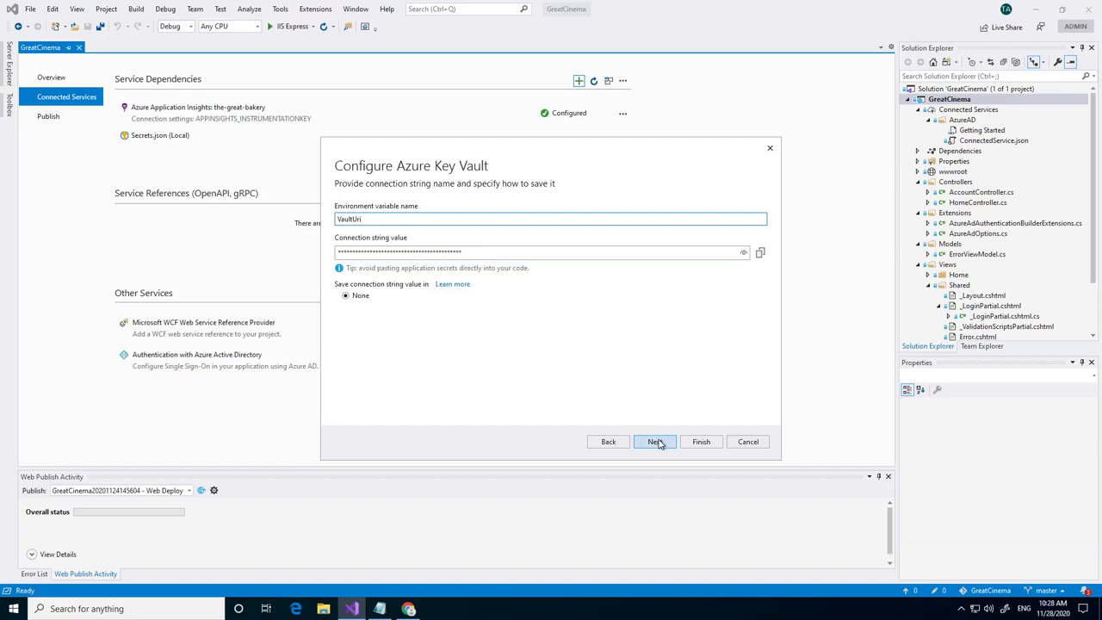
{"action": "left_click", "coordinate": [654, 440]}
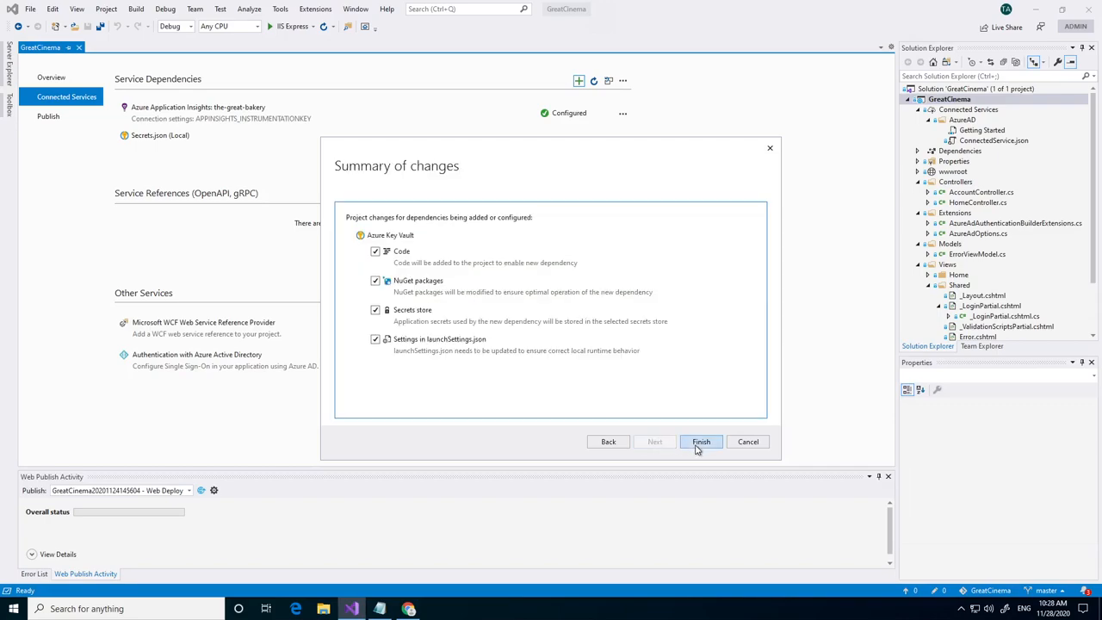
Step: Finish the wizard and close the progress so GreatCinemavault32 appears as configured
{"action": "left_click", "coordinate": [701, 441]}
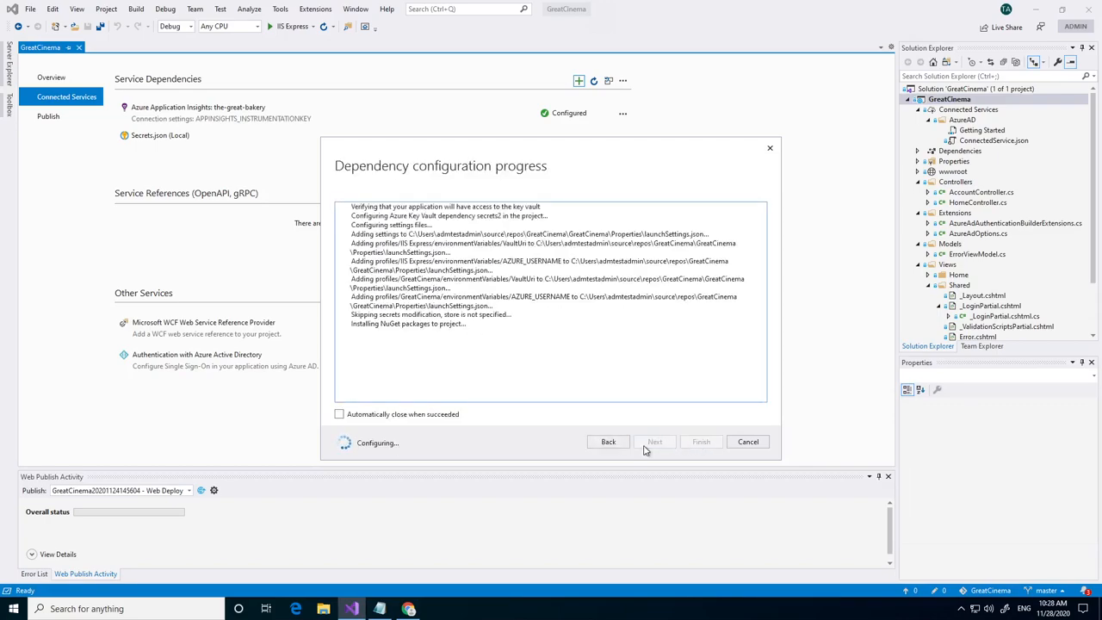
{"action": "mouse_move", "coordinate": [591, 432]}
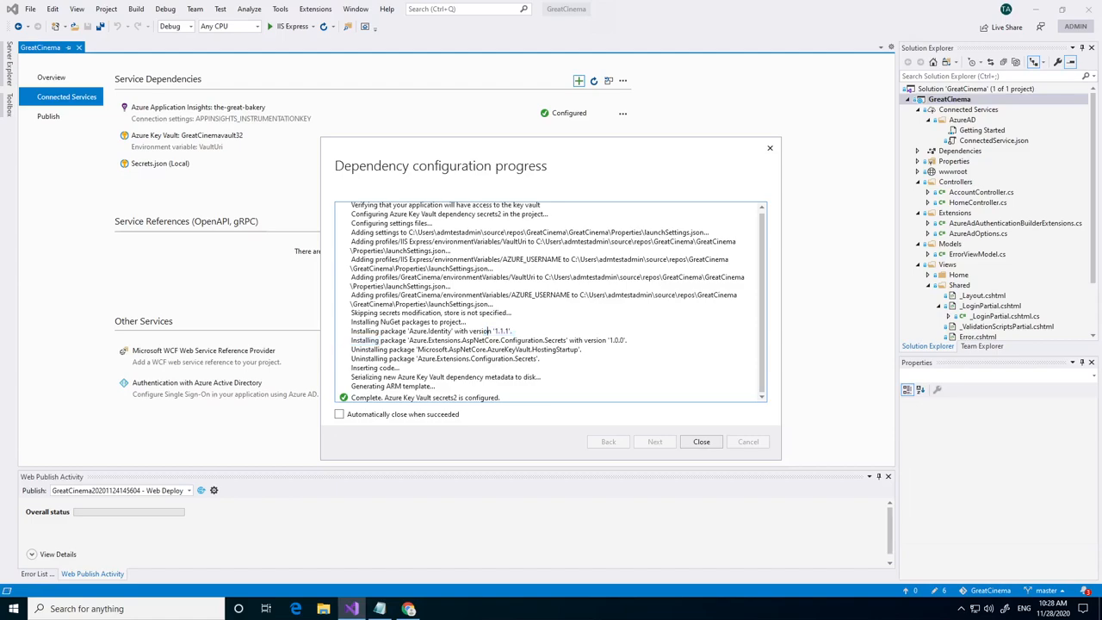
{"action": "left_click", "coordinate": [700, 441]}
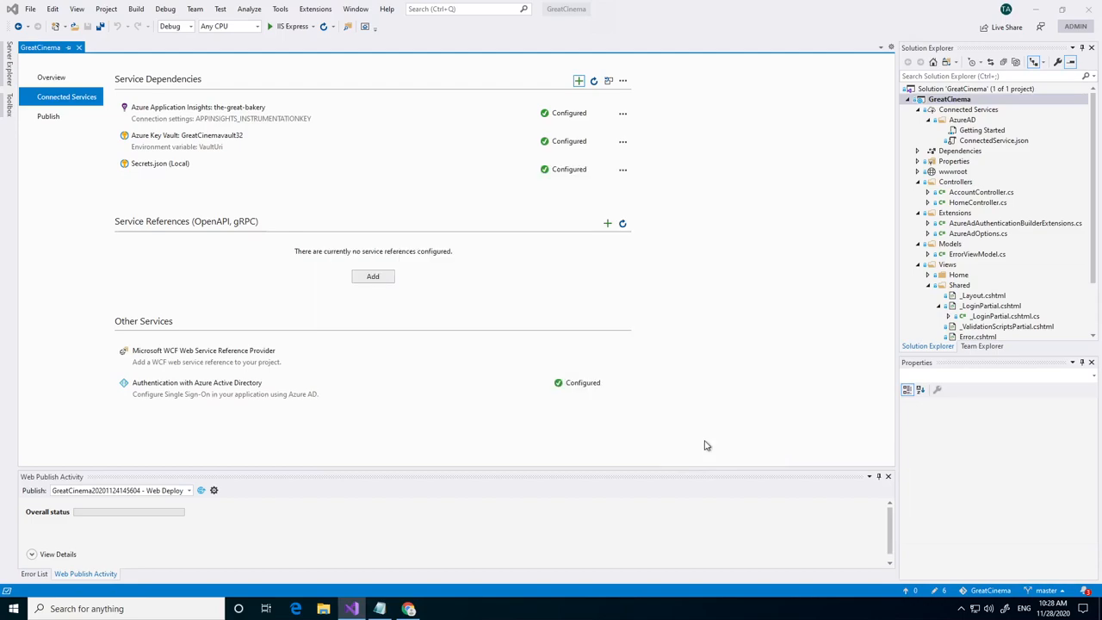
Step: Open Program.cs to view the AddAzureKeyVault code reading the VaultUri variable
{"action": "scroll", "scroll_direction": "down", "scroll_amount": 3}
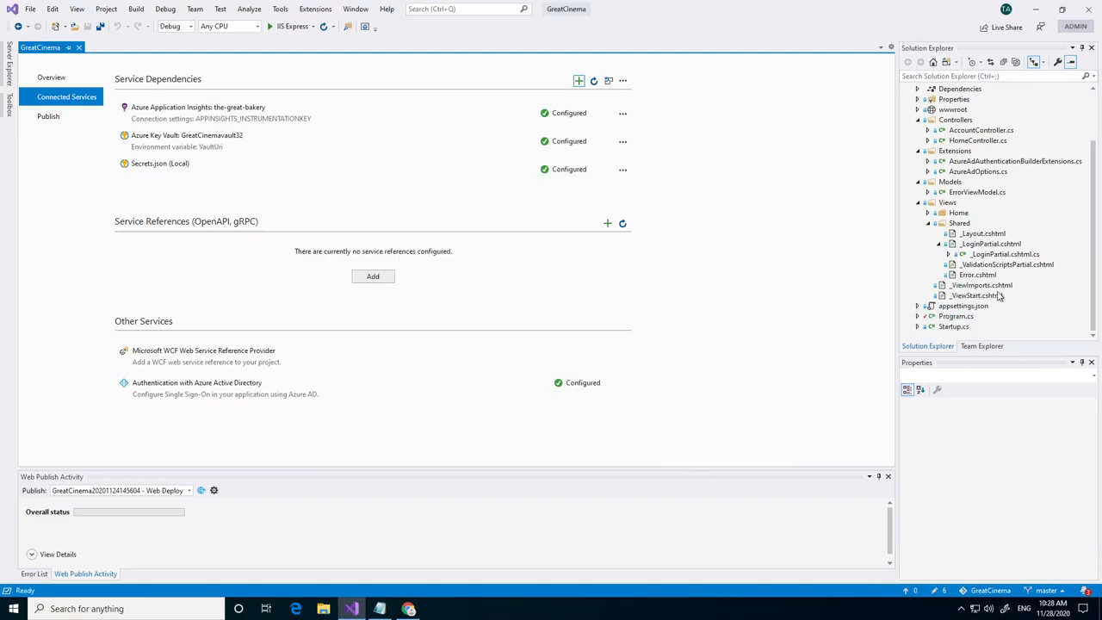
{"action": "mouse_move", "coordinate": [949, 324]}
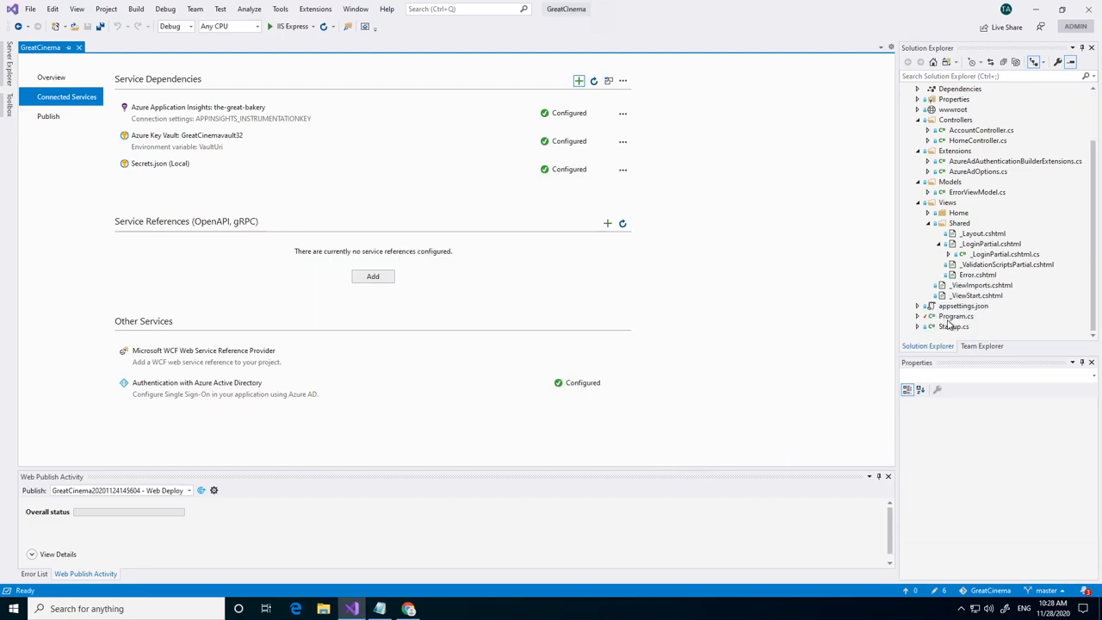
{"action": "left_click", "coordinate": [954, 316]}
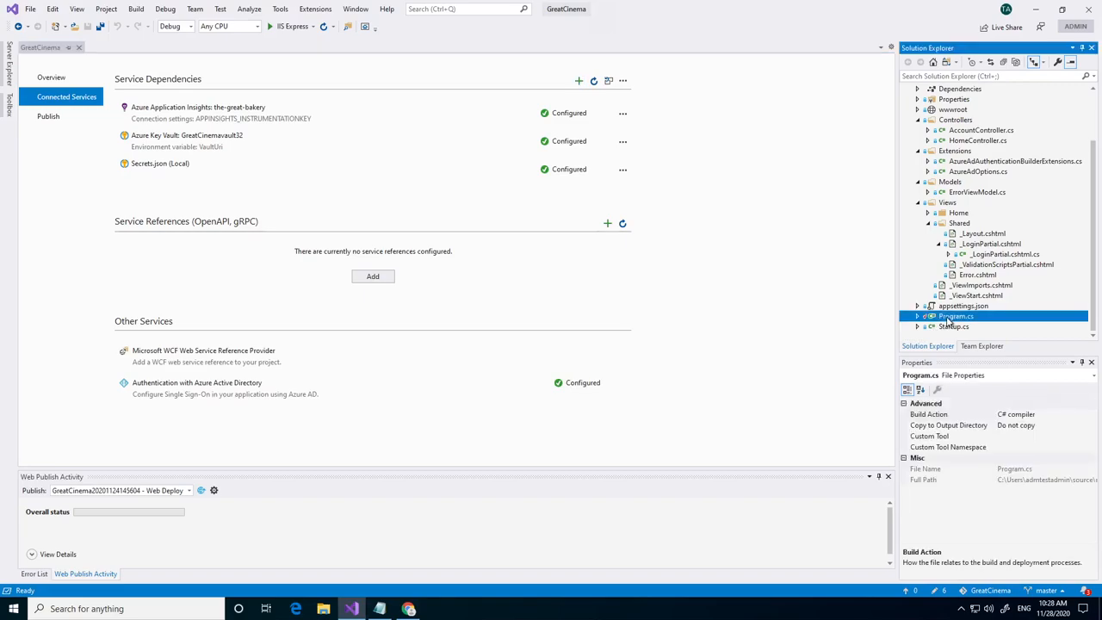
{"action": "double_click", "coordinate": [956, 316]}
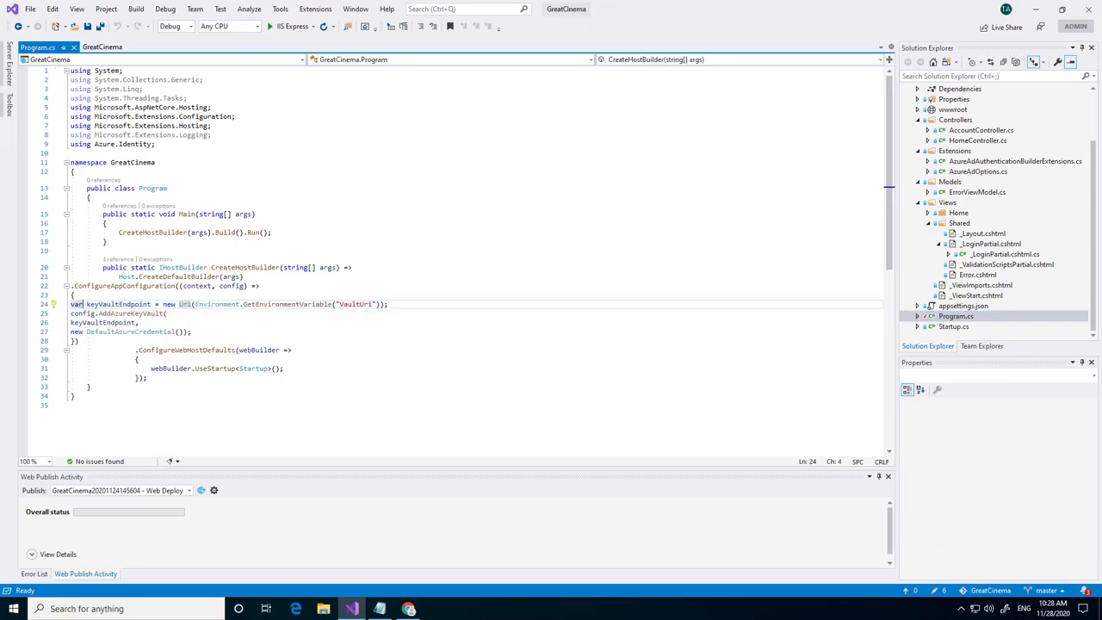
{"action": "mouse_move", "coordinate": [159, 322]}
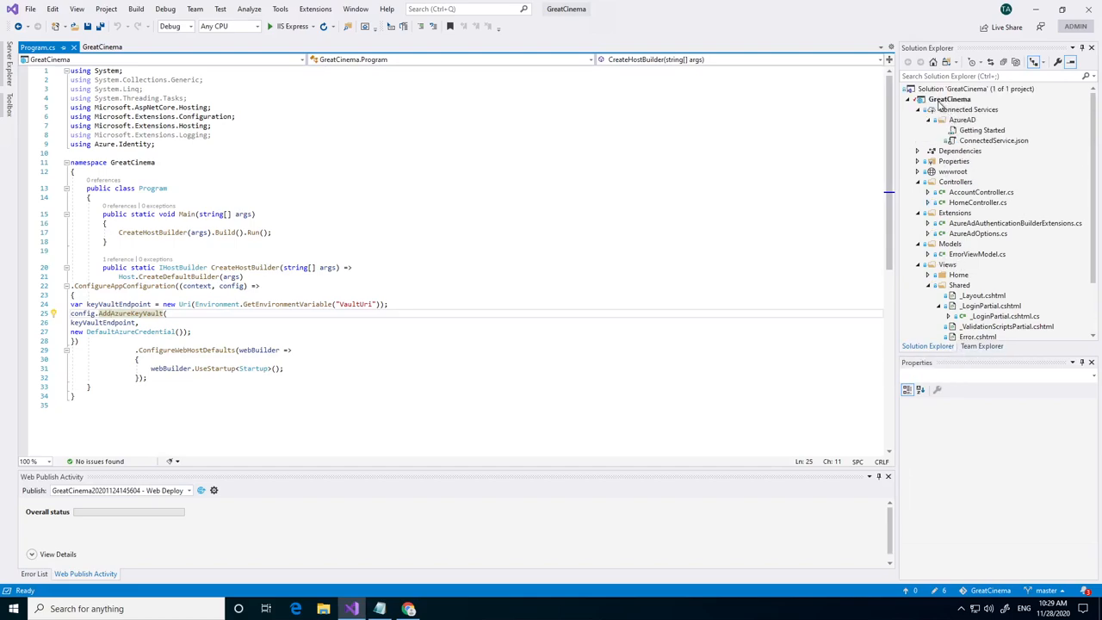
Step: Open the GreatCinema project Overview and switch to its Connected Services tab
{"action": "right_click", "coordinate": [949, 98]}
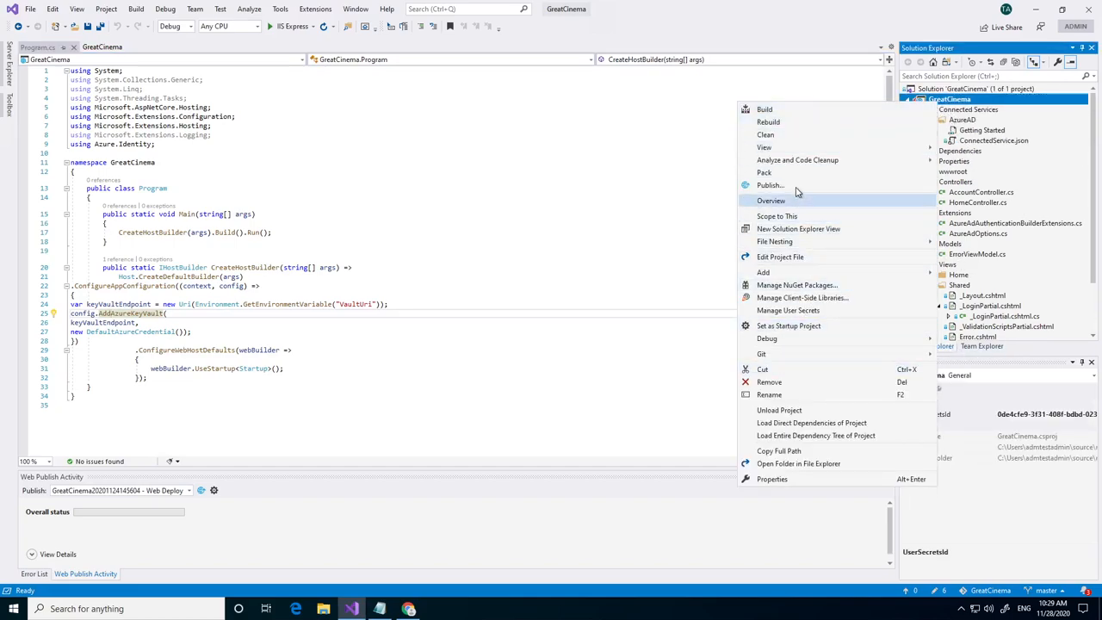
{"action": "left_click", "coordinate": [770, 185]}
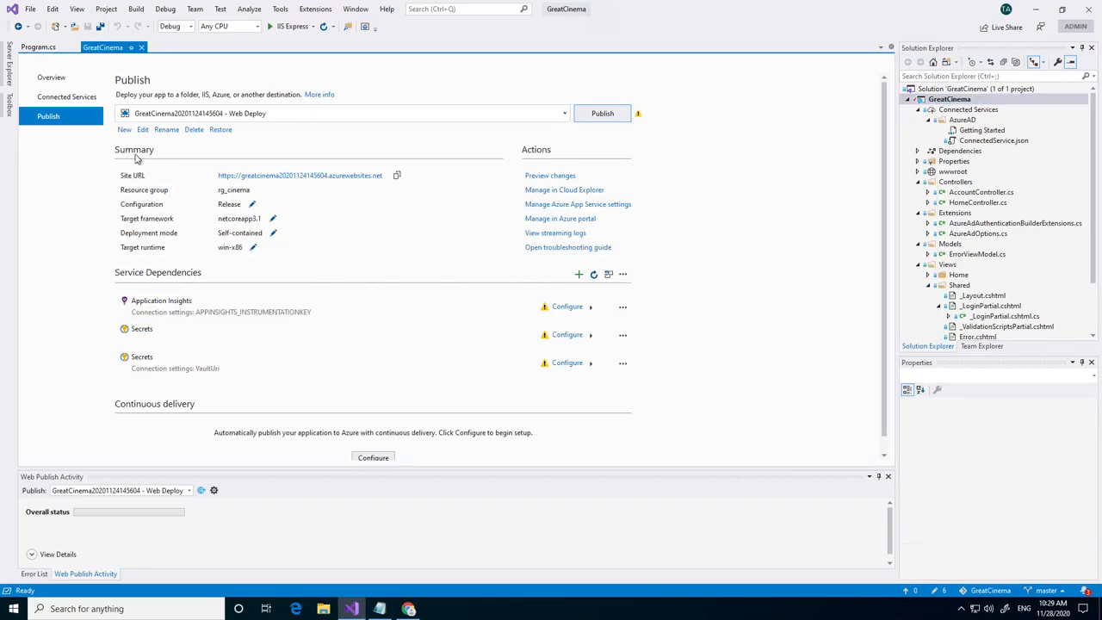
{"action": "left_click", "coordinate": [66, 96]}
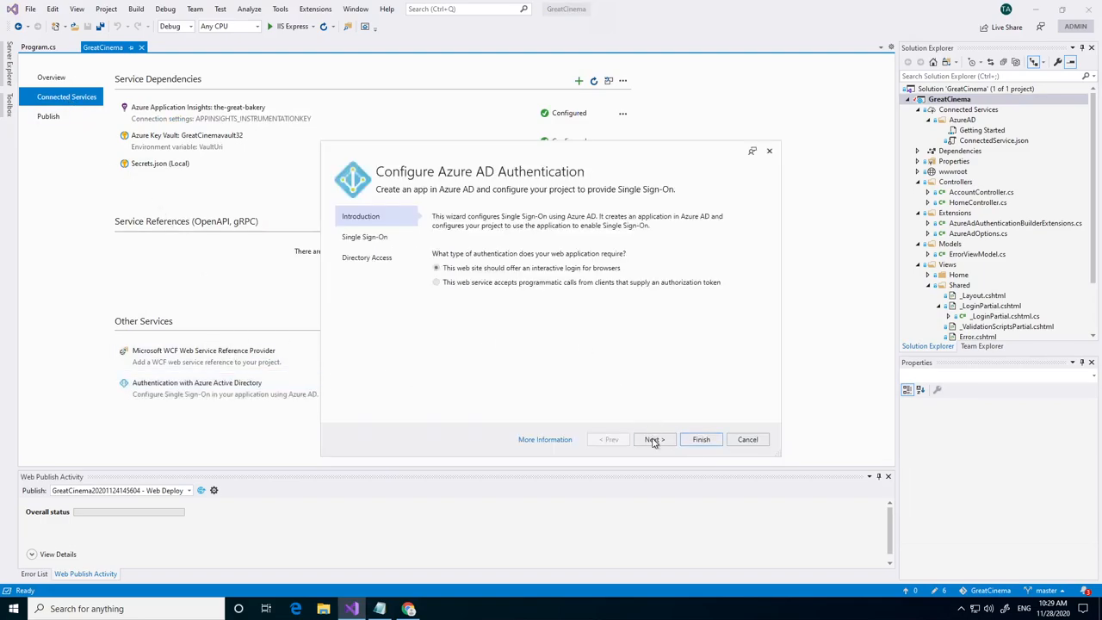
Step: Switch Azure AD authentication to a new Azure AD application and allow replacing Startup.cs
{"action": "left_click", "coordinate": [653, 439]}
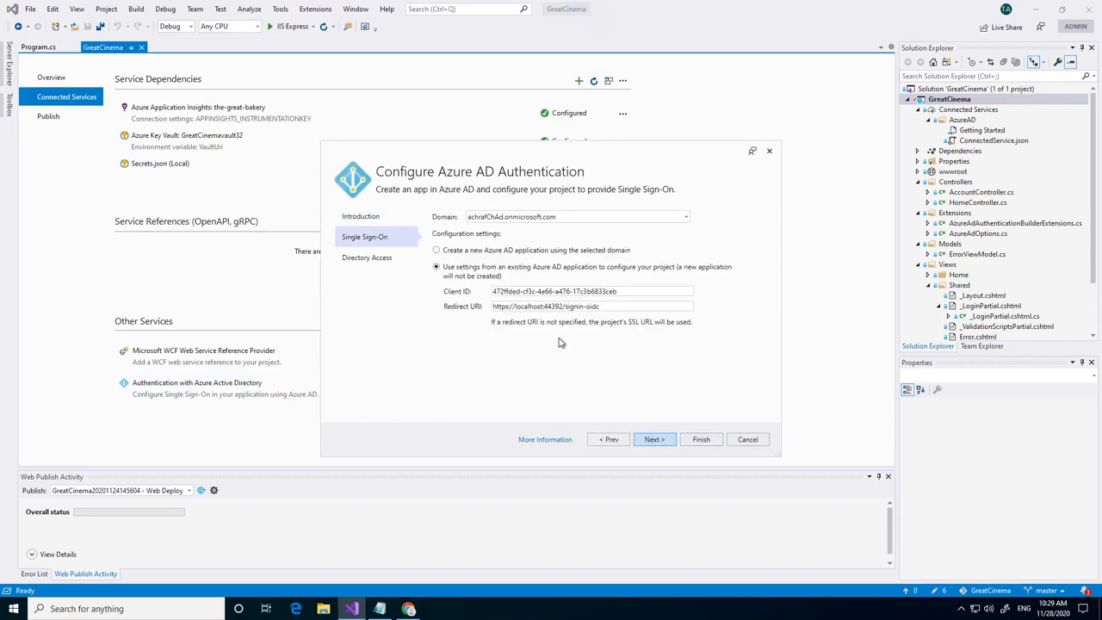
{"action": "left_click", "coordinate": [436, 250]}
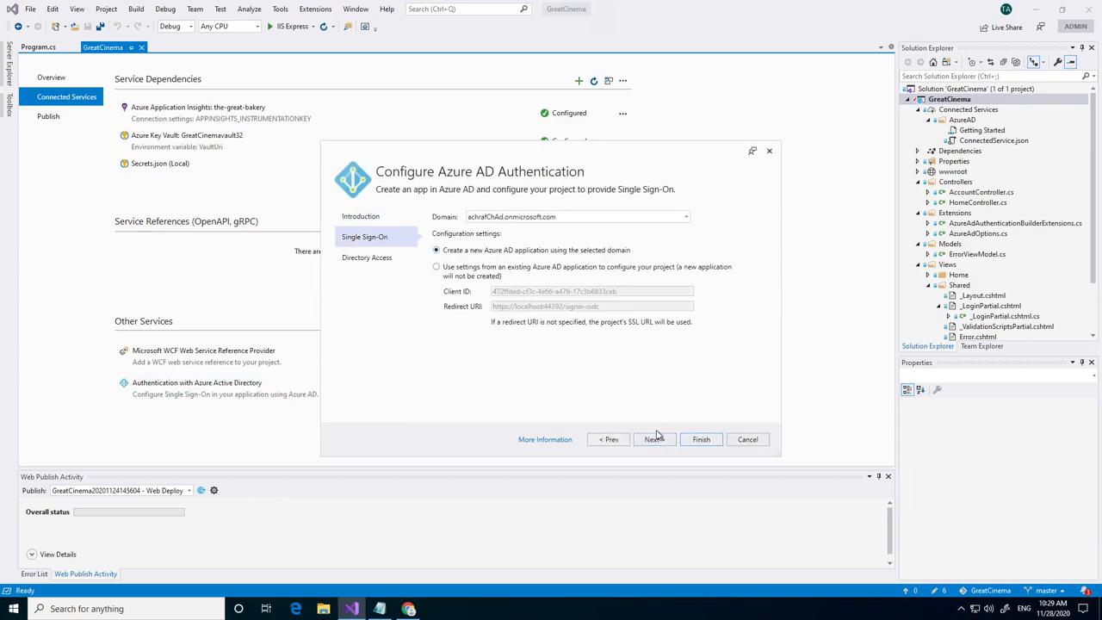
{"action": "left_click", "coordinate": [653, 439]}
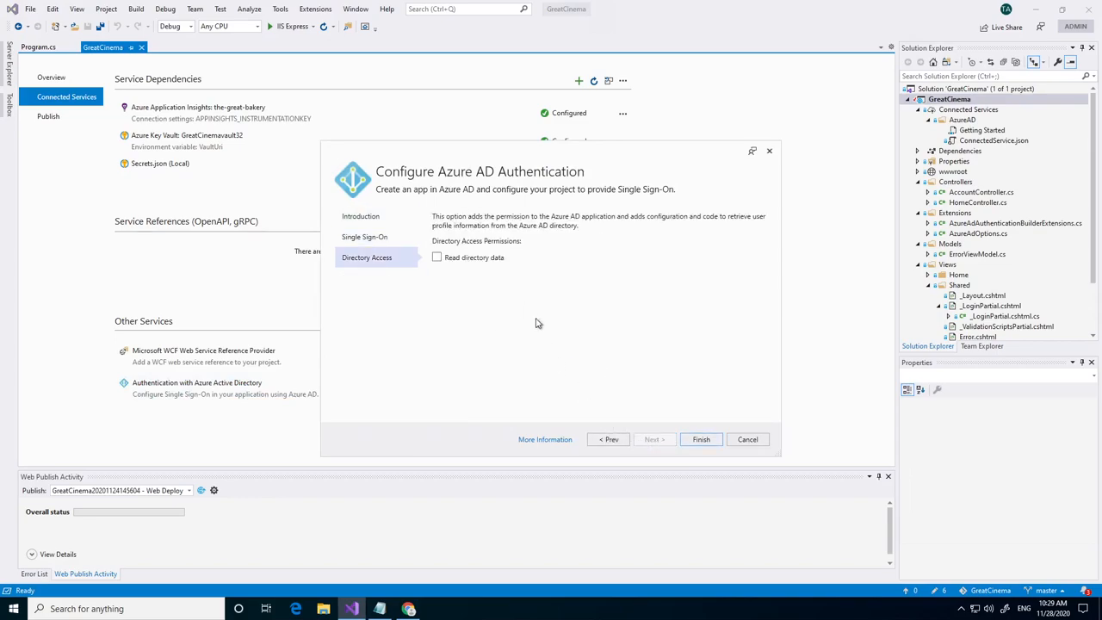
{"action": "left_click", "coordinate": [701, 439]}
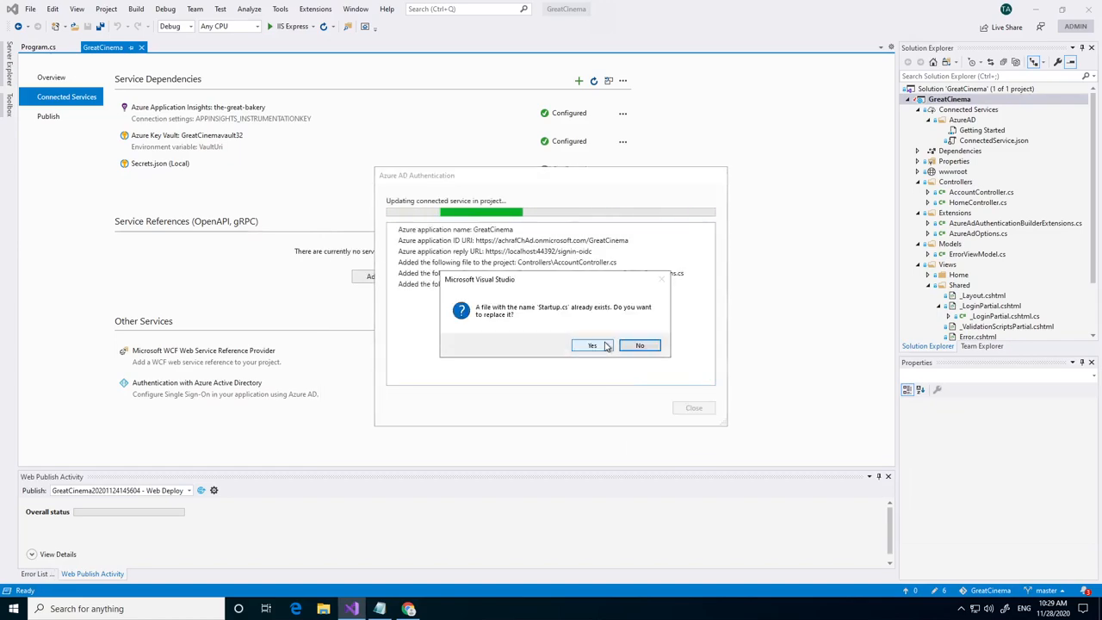
{"action": "left_click", "coordinate": [592, 345]}
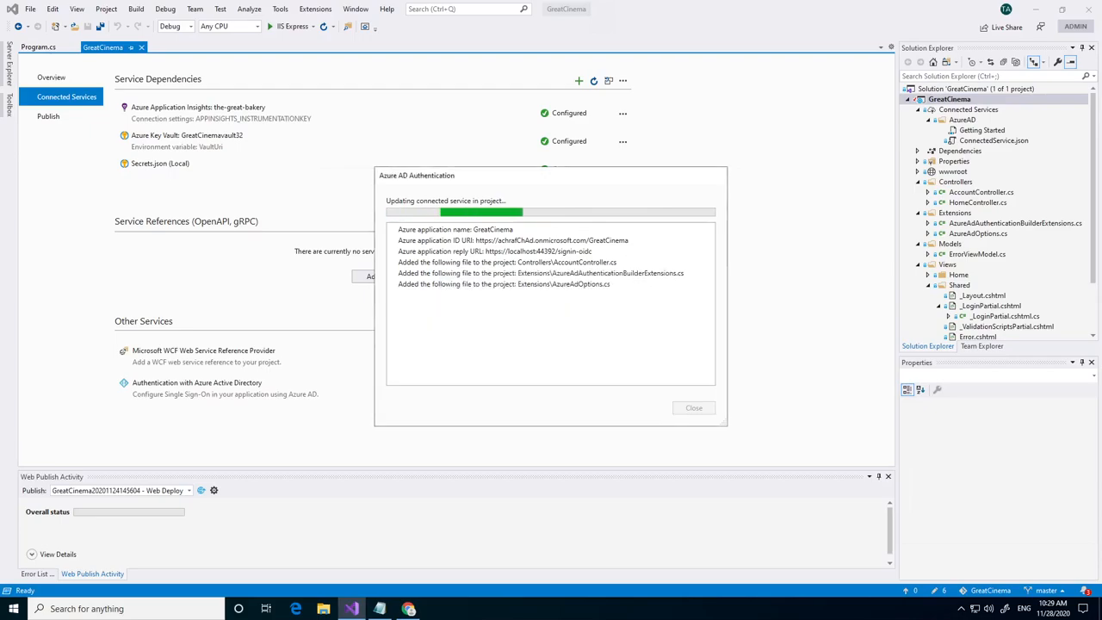